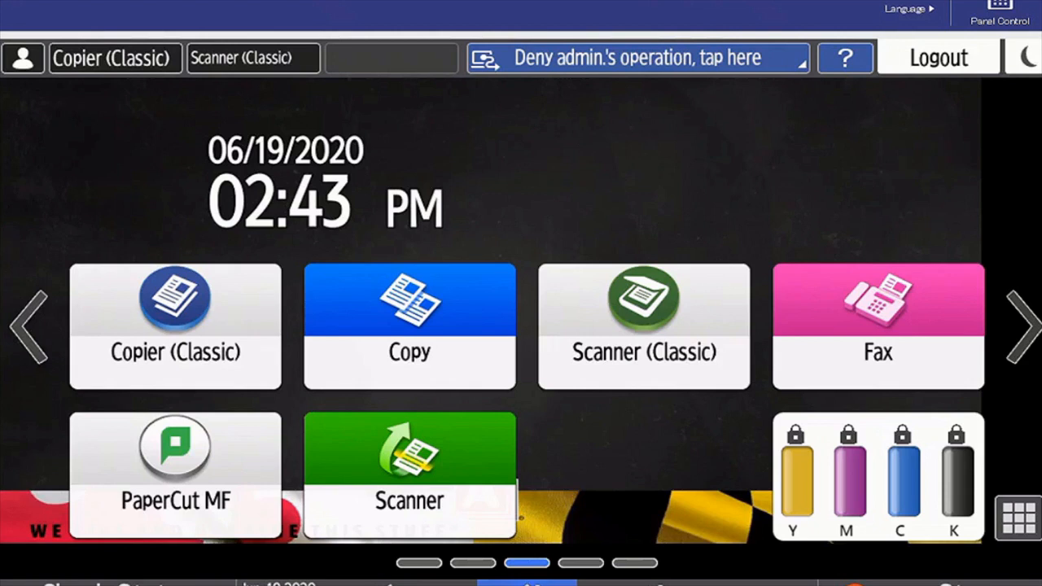
Step: Launch Scanner (Classic) from the home screen to show the email destination list
click(637, 58)
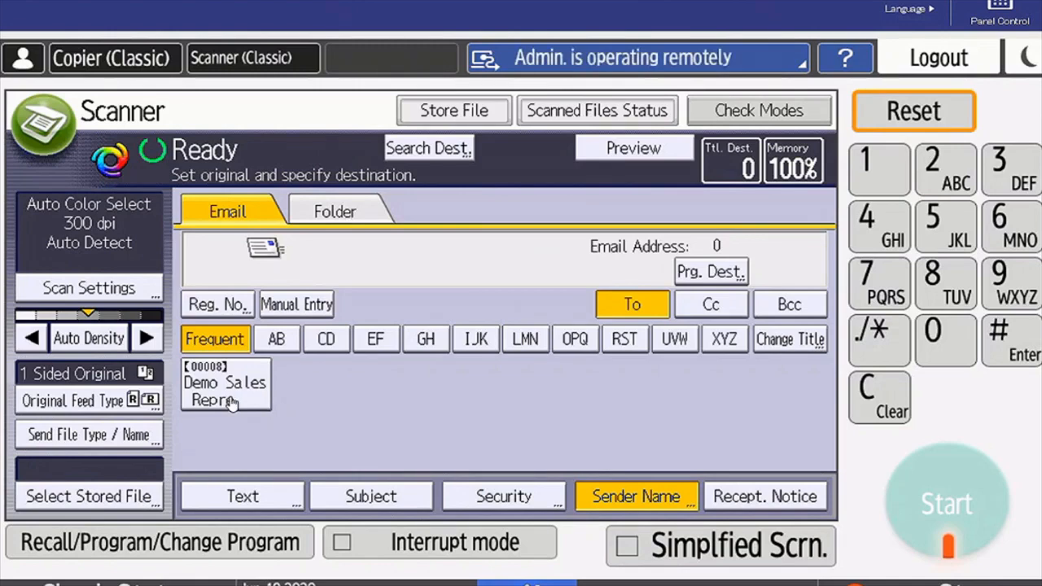
mouse_move(388, 399)
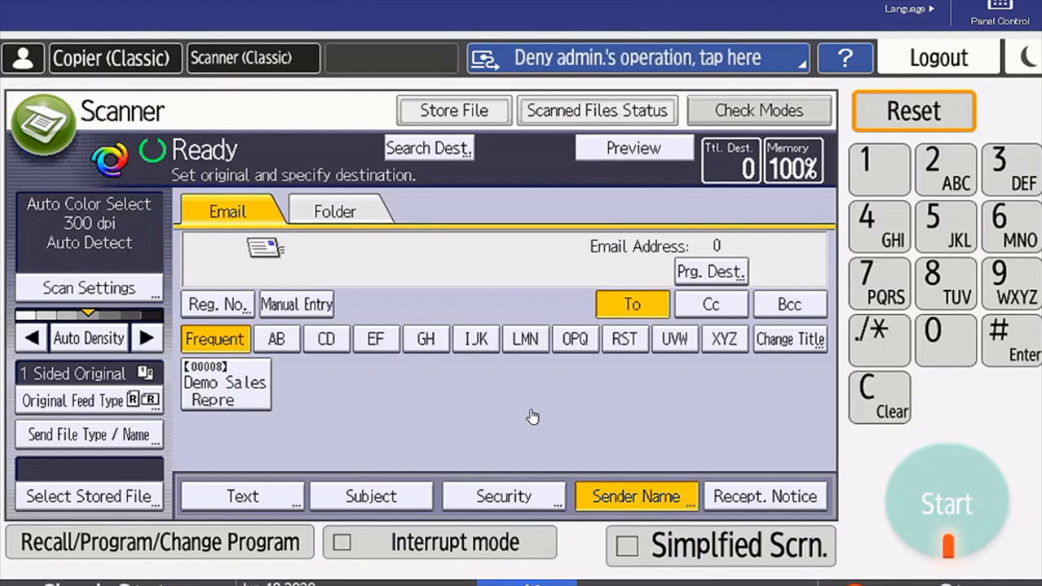
Step: Select Demo Sales Rep under Frequent as the single email recipient
click(225, 383)
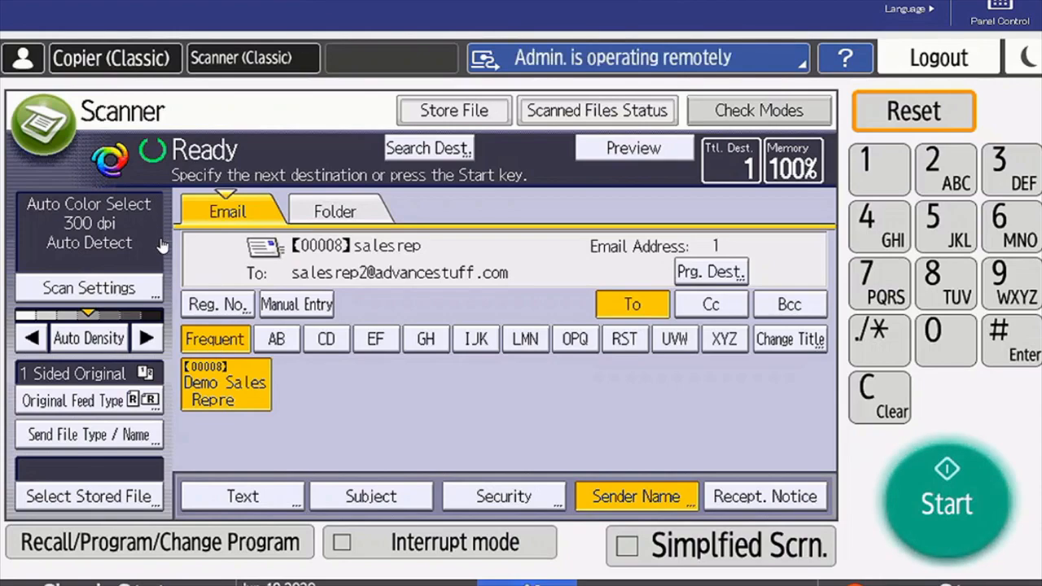
mouse_move(165, 479)
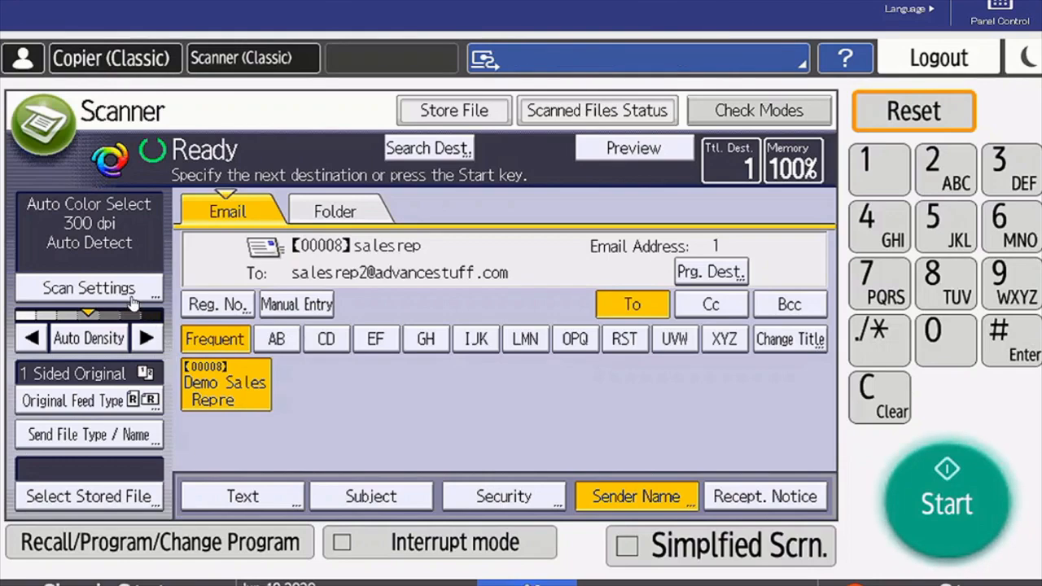
click(89, 287)
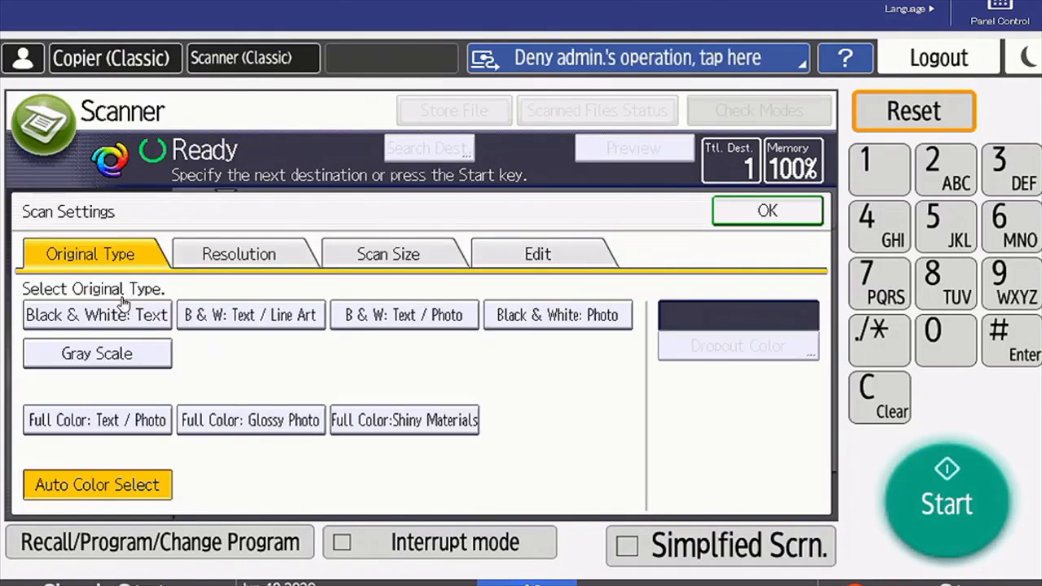
mouse_move(324, 395)
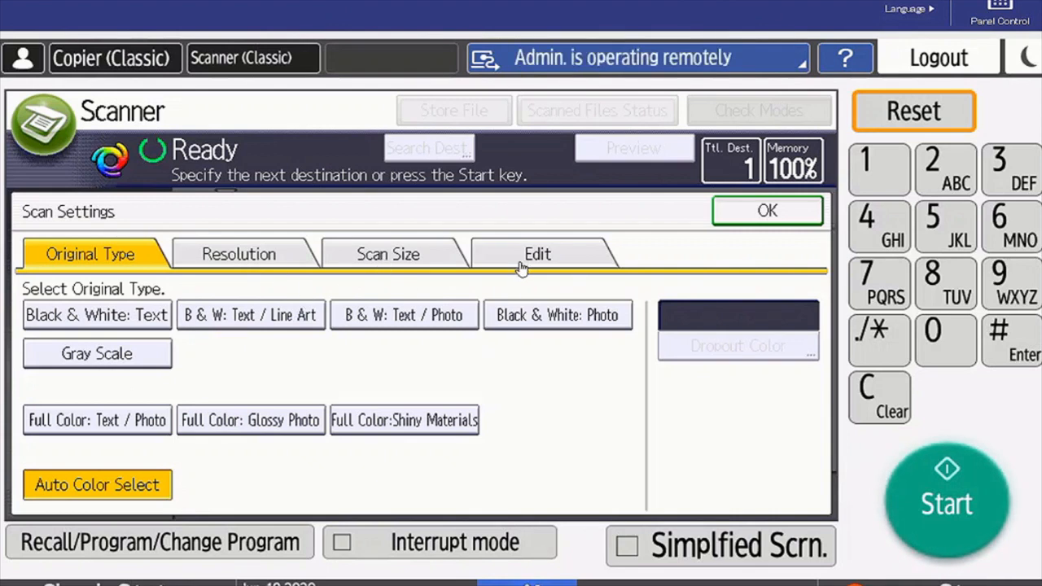
click(537, 254)
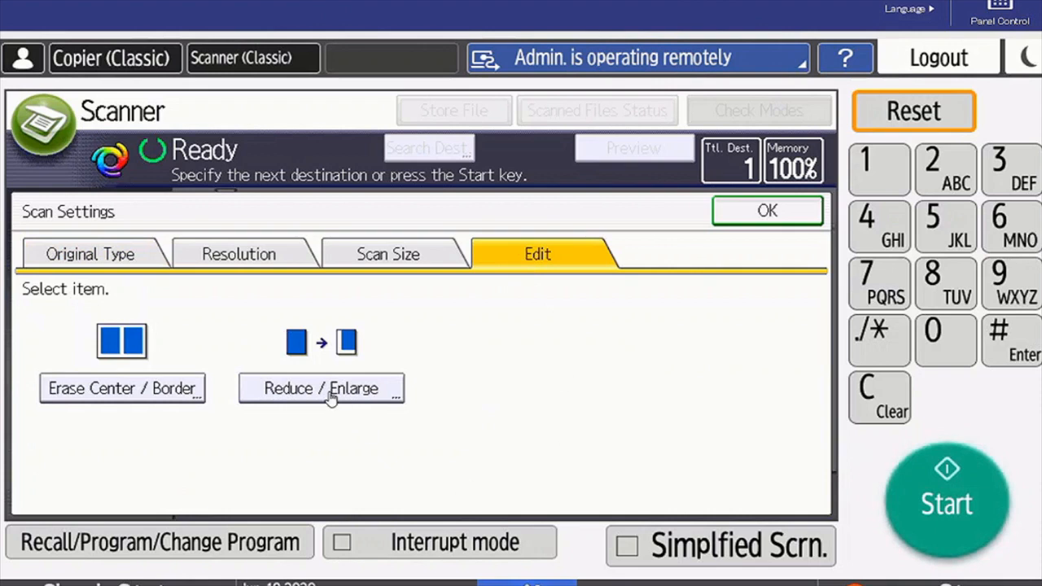
click(122, 388)
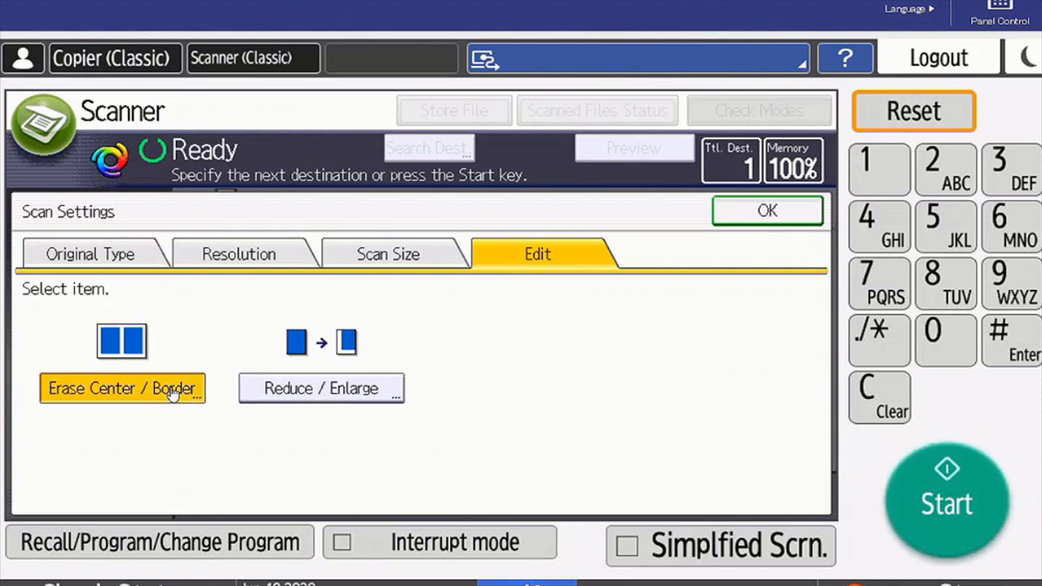
click(122, 388)
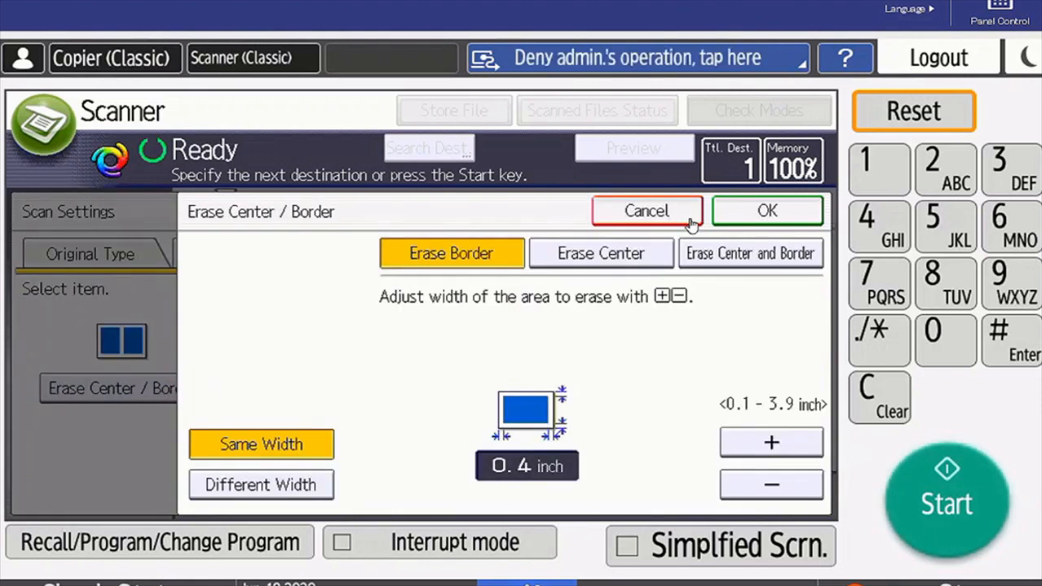
click(767, 211)
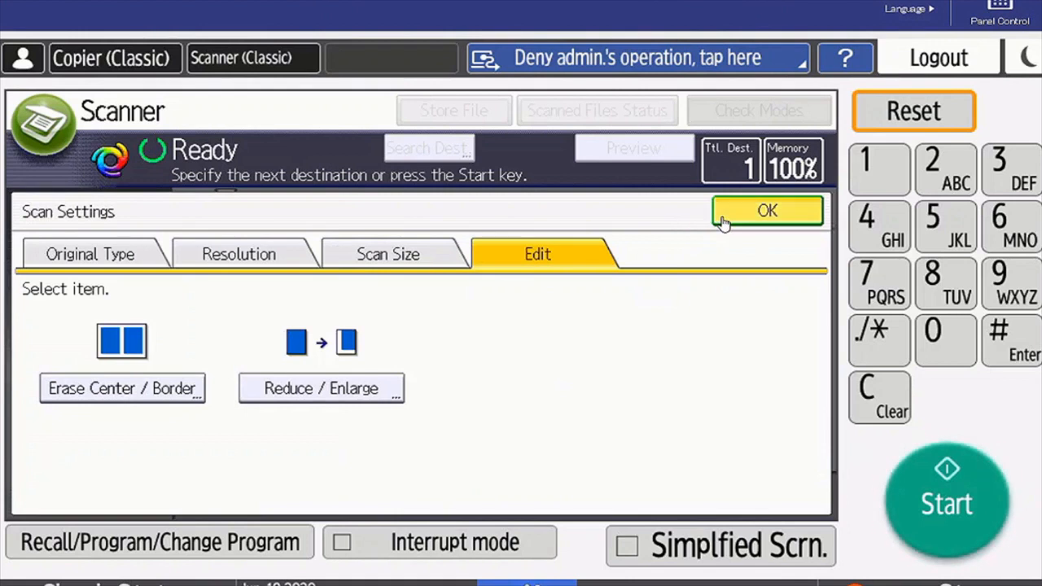
click(767, 211)
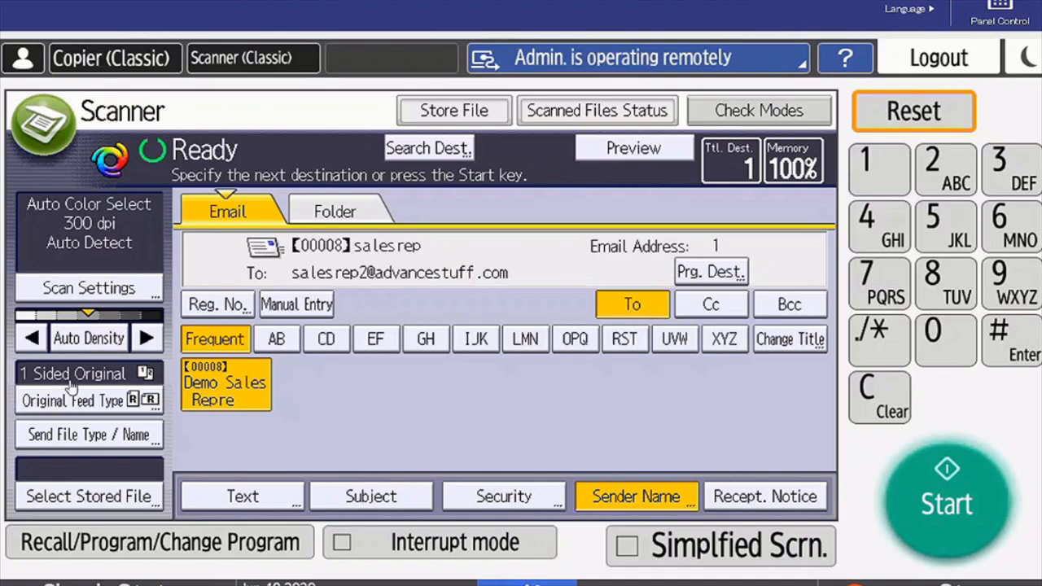
click(72, 400)
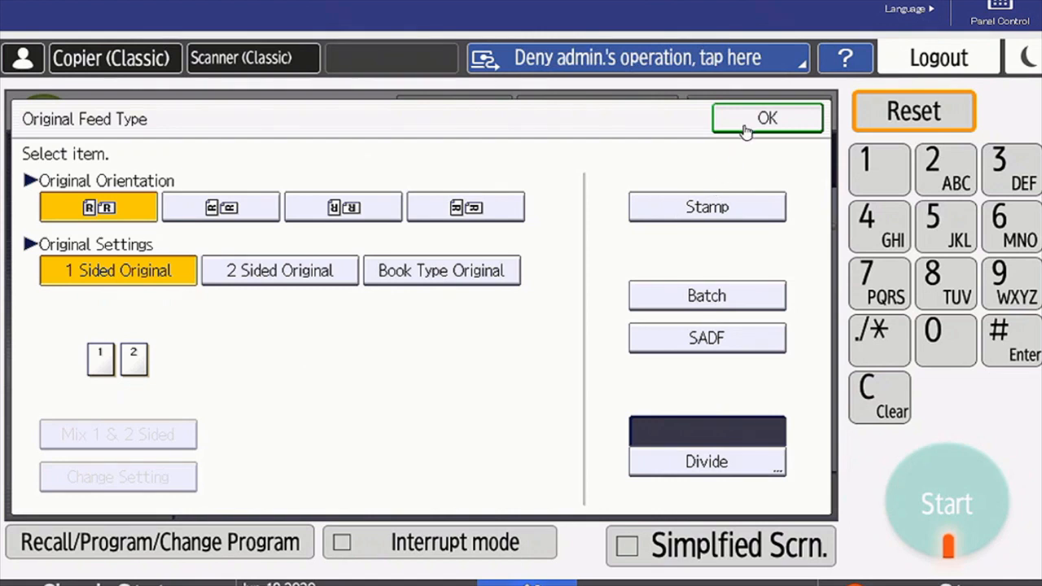
click(766, 118)
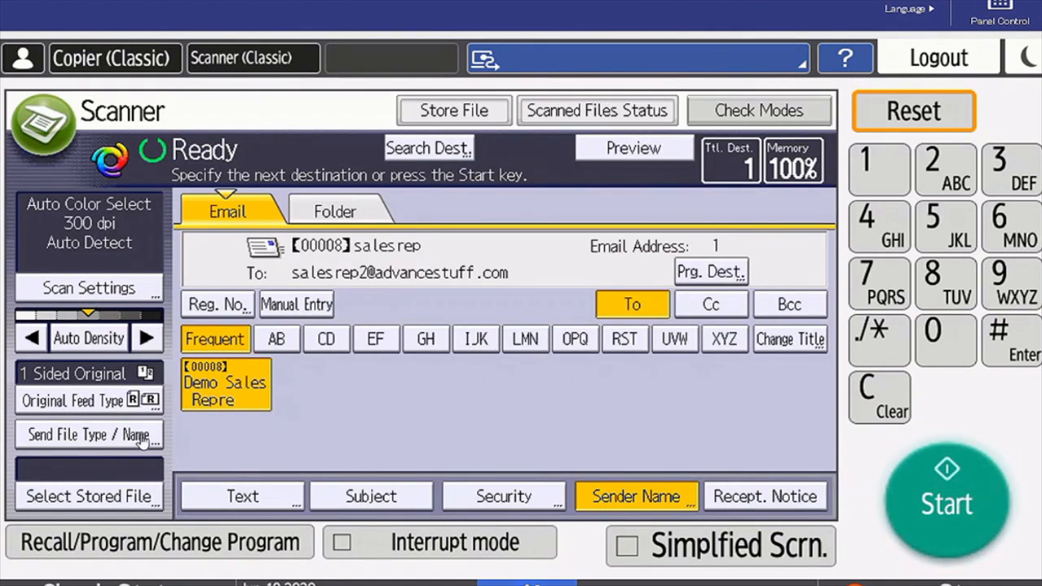
click(88, 434)
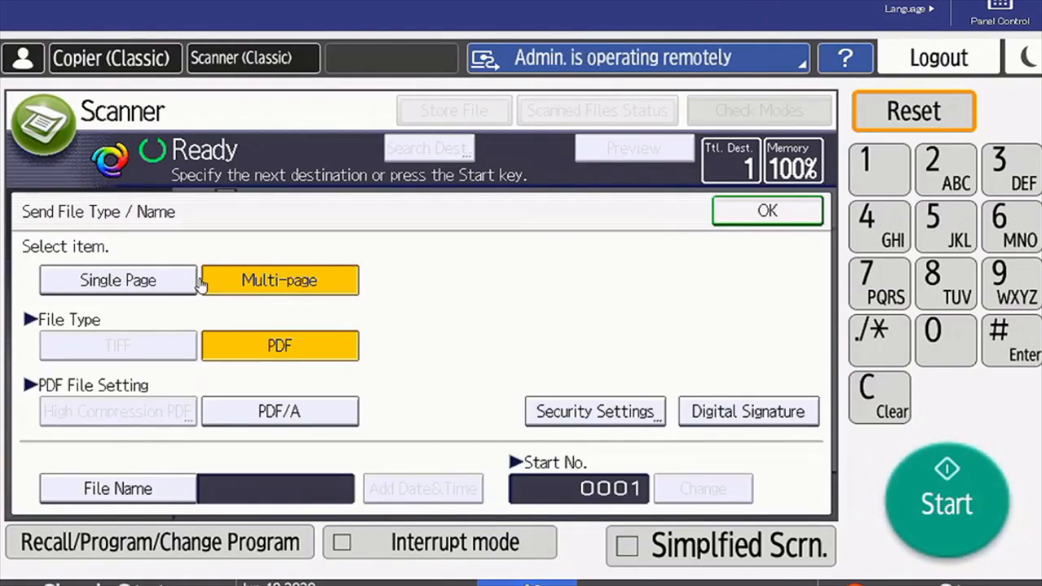
mouse_move(425, 319)
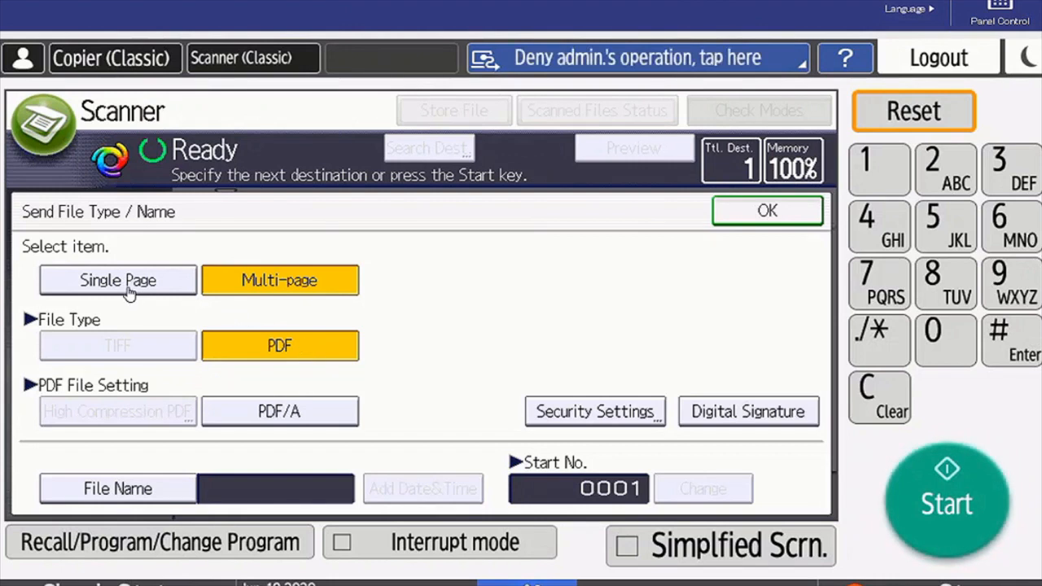
click(117, 280)
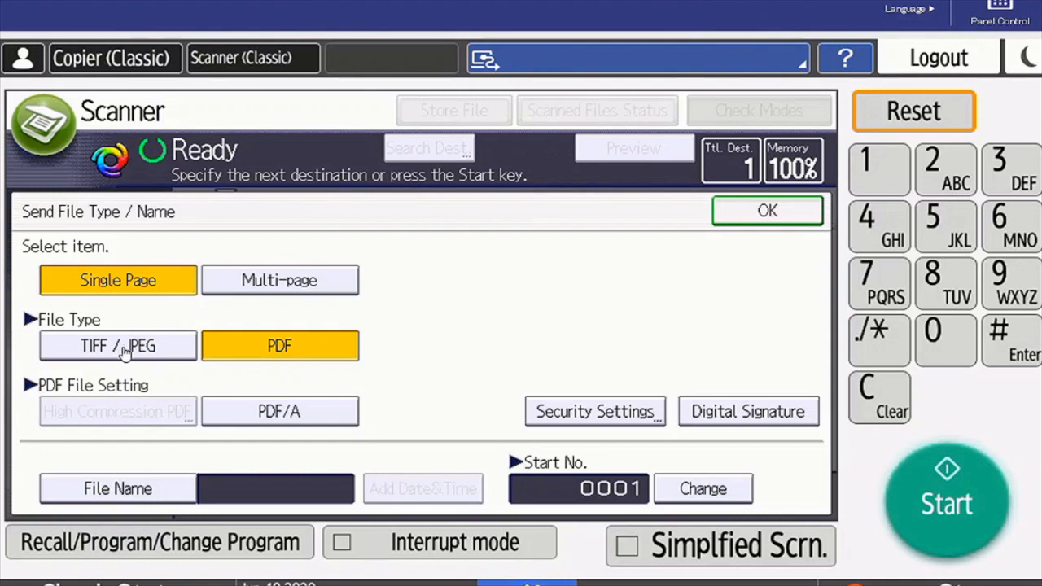
click(279, 279)
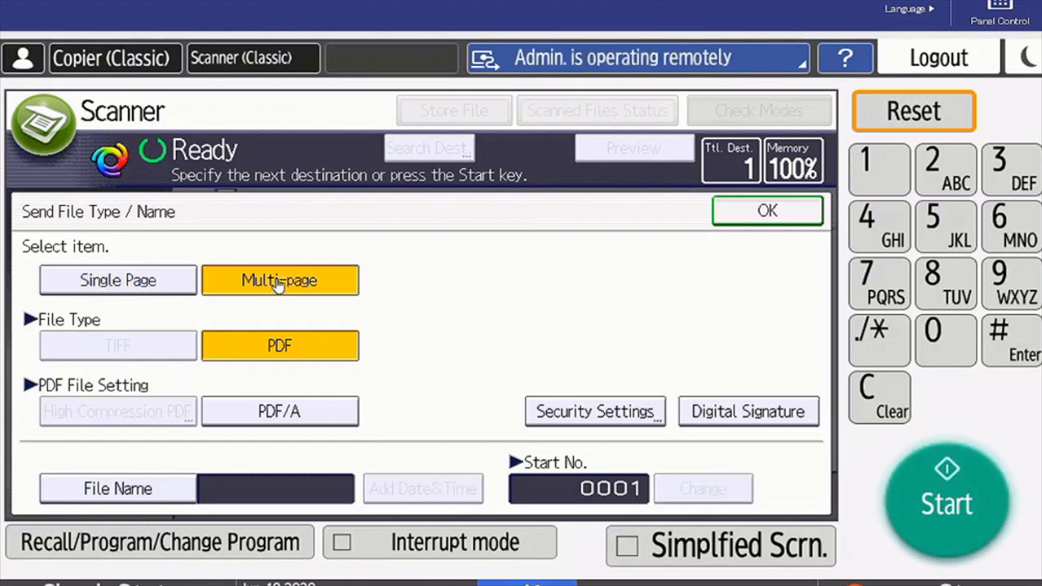
mouse_move(737, 221)
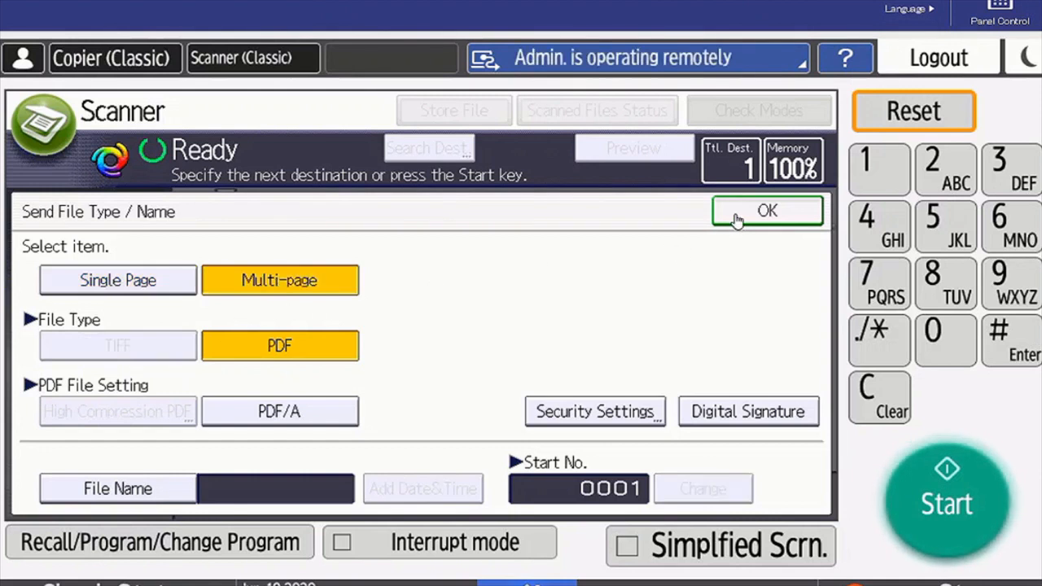
click(766, 211)
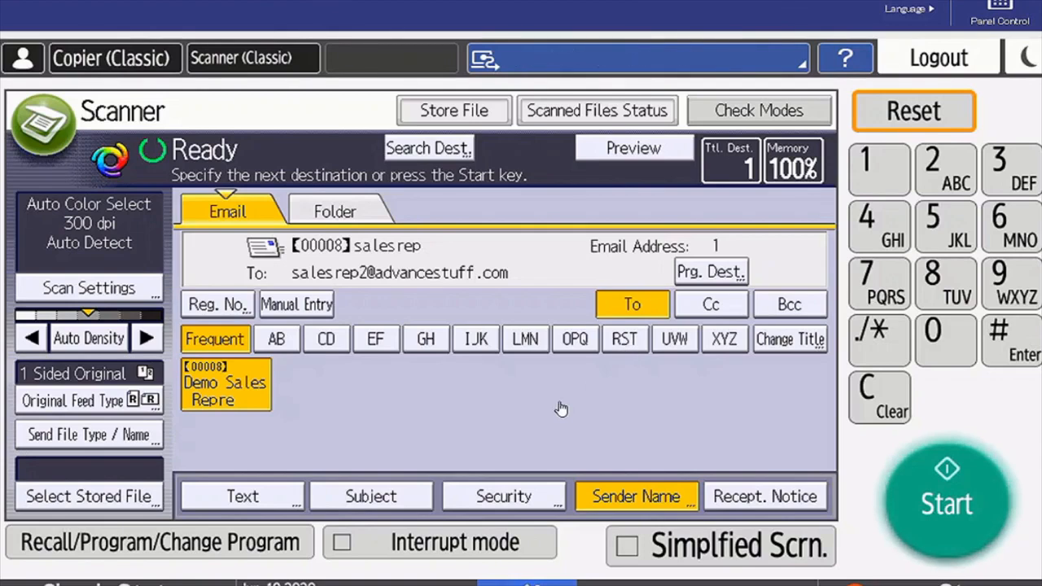
Step: Open the file name entry under Send File Type / Name, cancel it, then press Reset
click(89, 434)
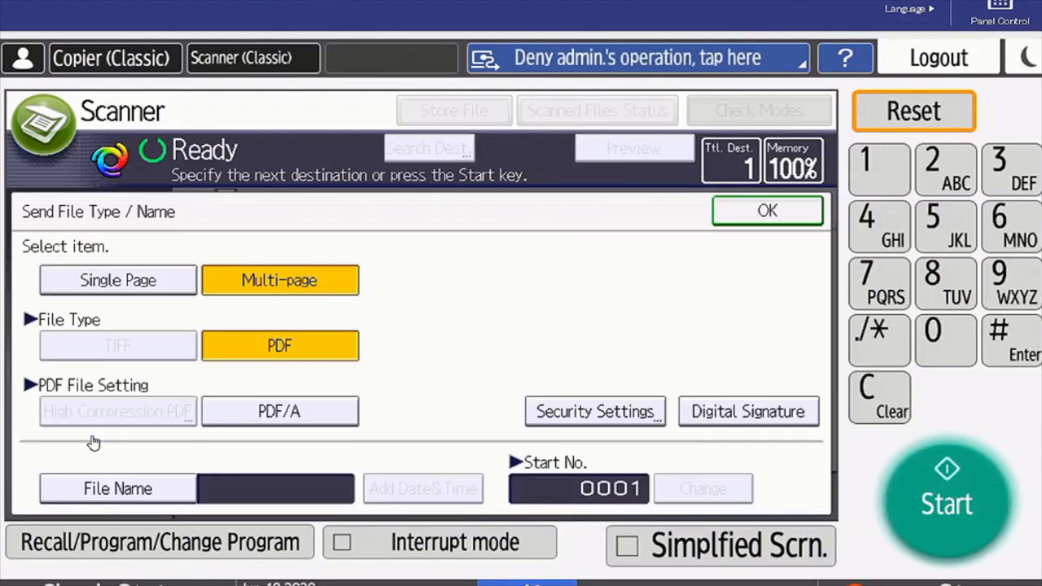
mouse_move(140, 505)
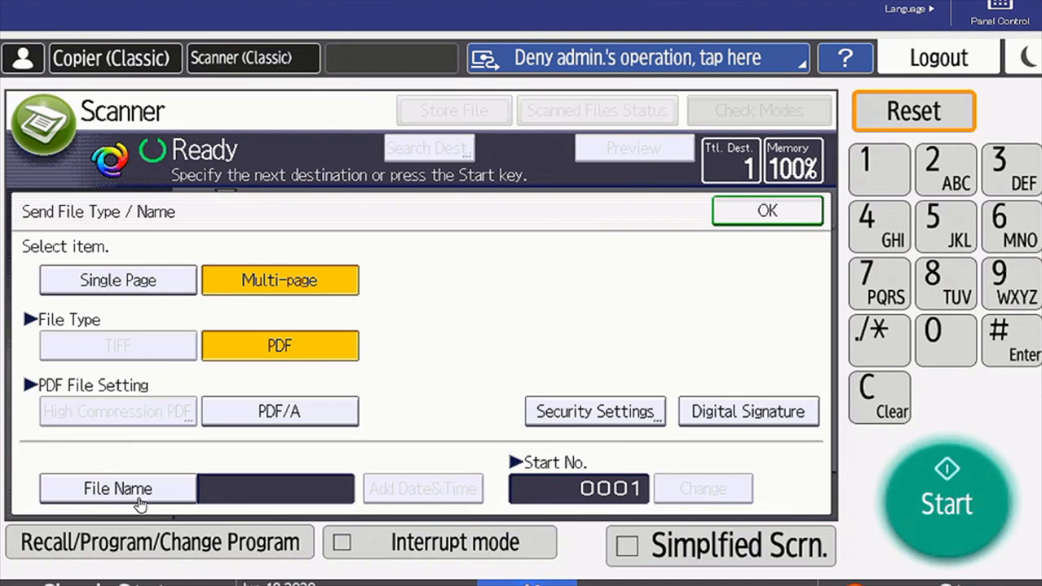
click(117, 488)
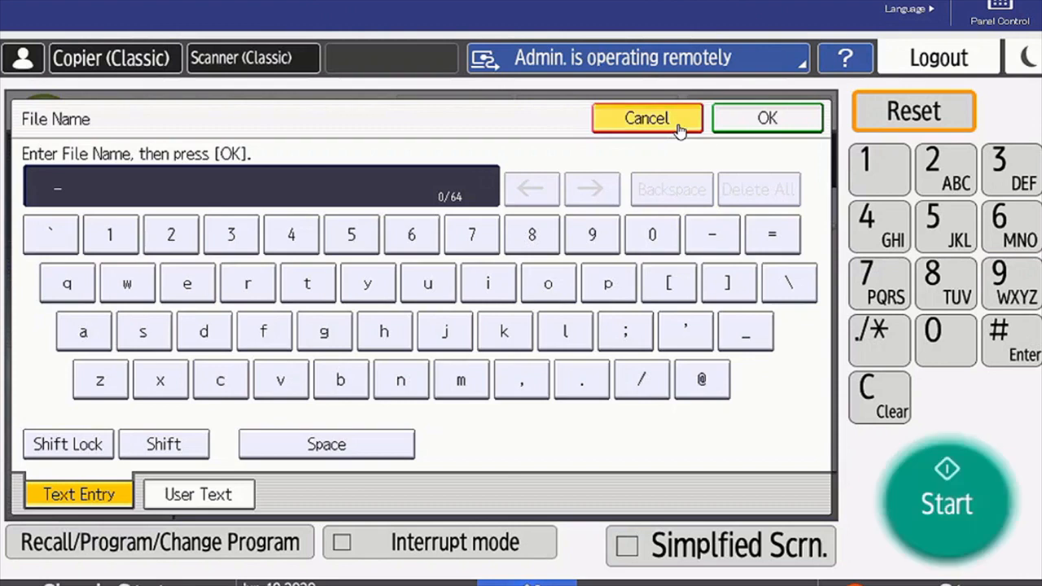
click(646, 118)
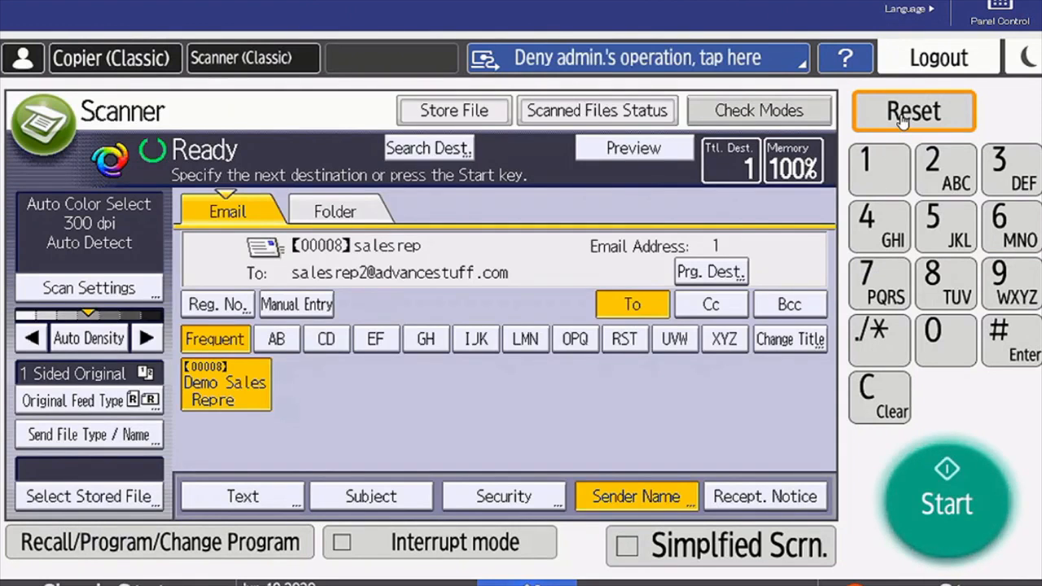
click(914, 111)
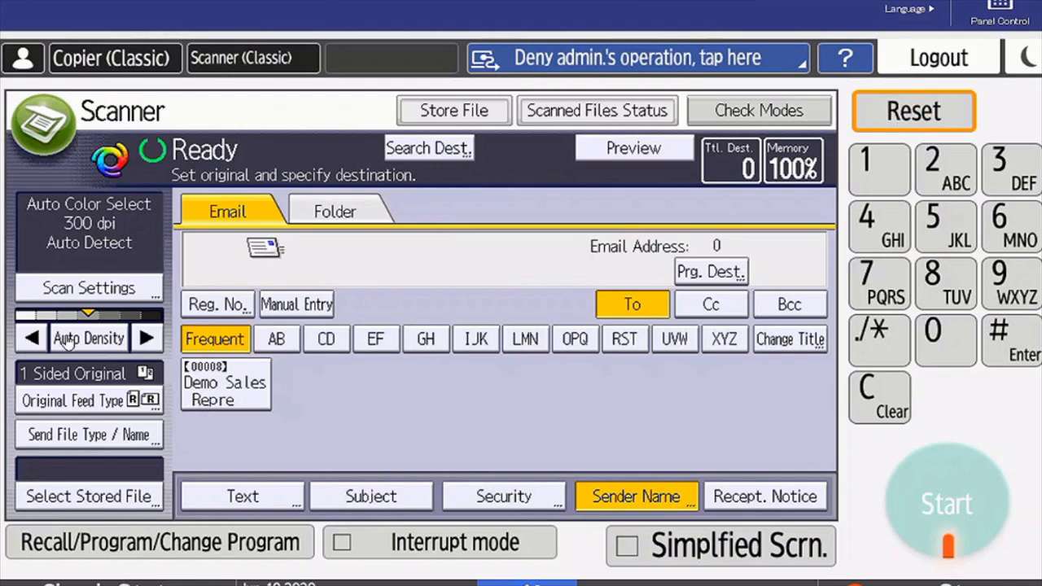